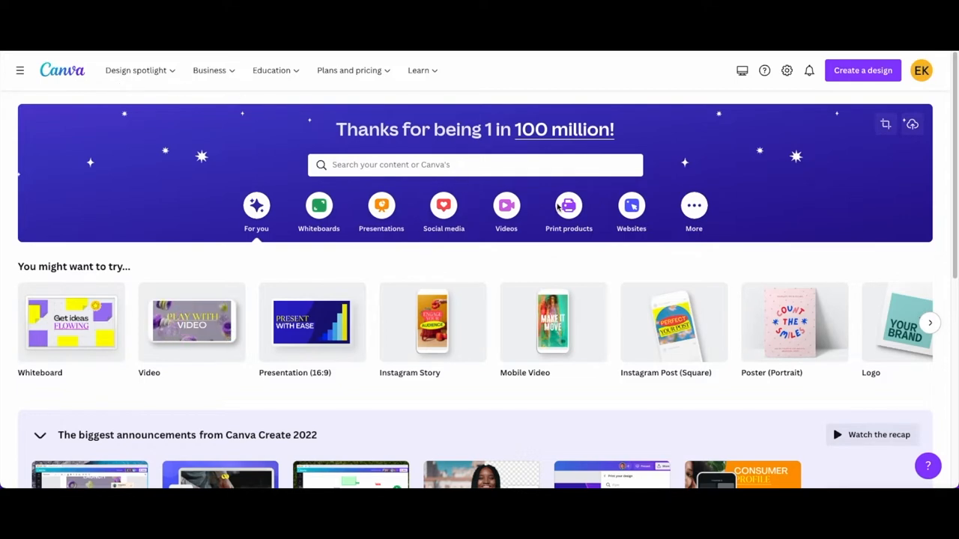
{"action": "mouse_move", "coordinate": [552, 245]}
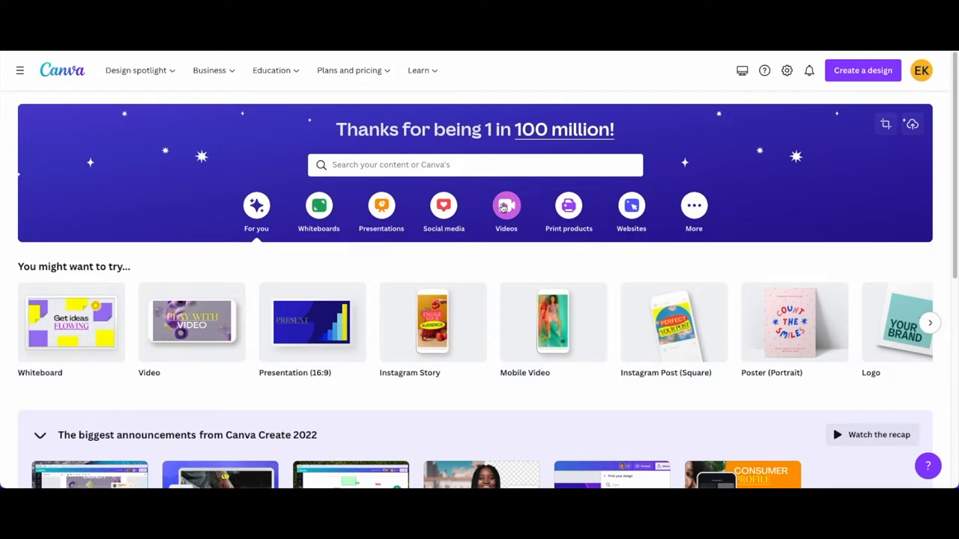
Create a blank Mobile Video design from the Videos category.
{"action": "left_click", "coordinate": [506, 206]}
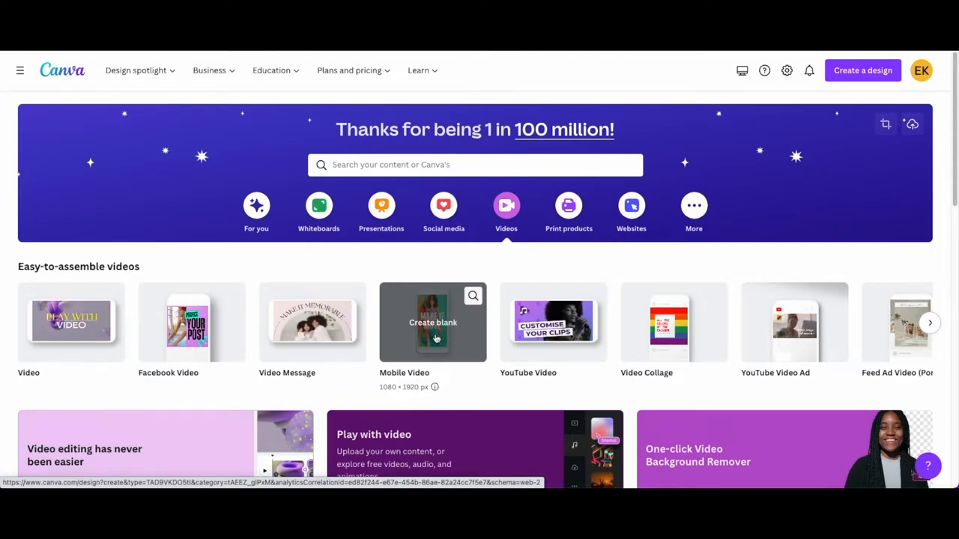
{"action": "left_click", "coordinate": [433, 322]}
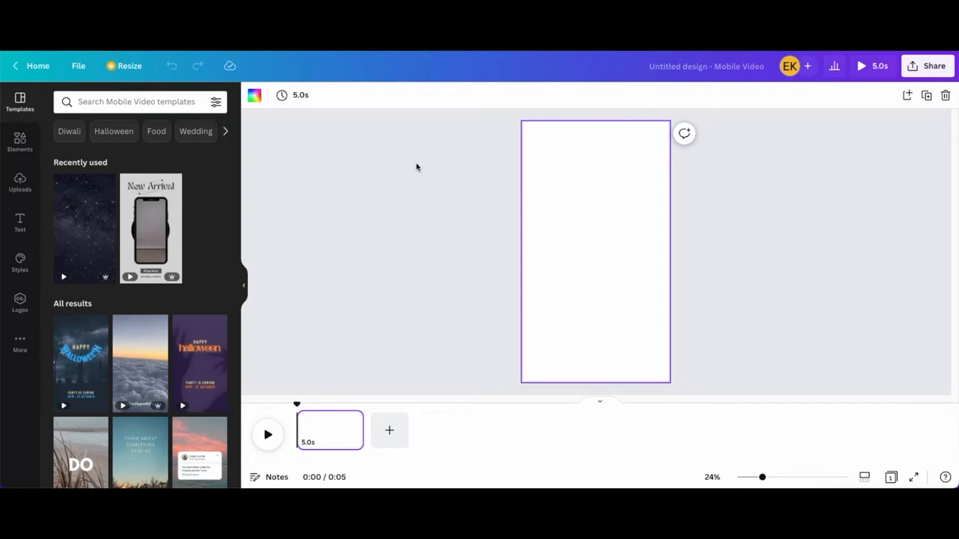
{"action": "mouse_move", "coordinate": [546, 158]}
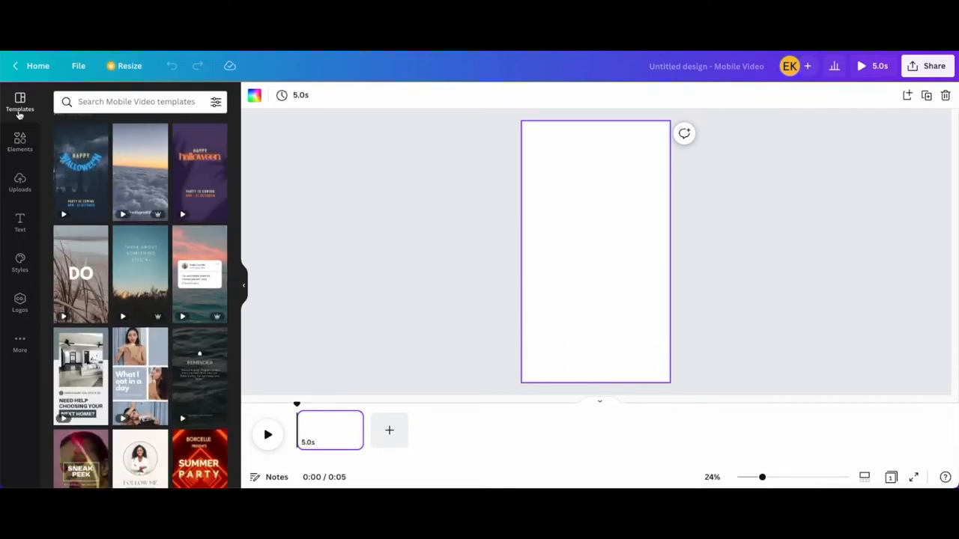
Browse the mobile video templates and apply the gold 'Launching 1 Day Left' template.
{"action": "scroll", "scroll_direction": "down", "scroll_amount": 3}
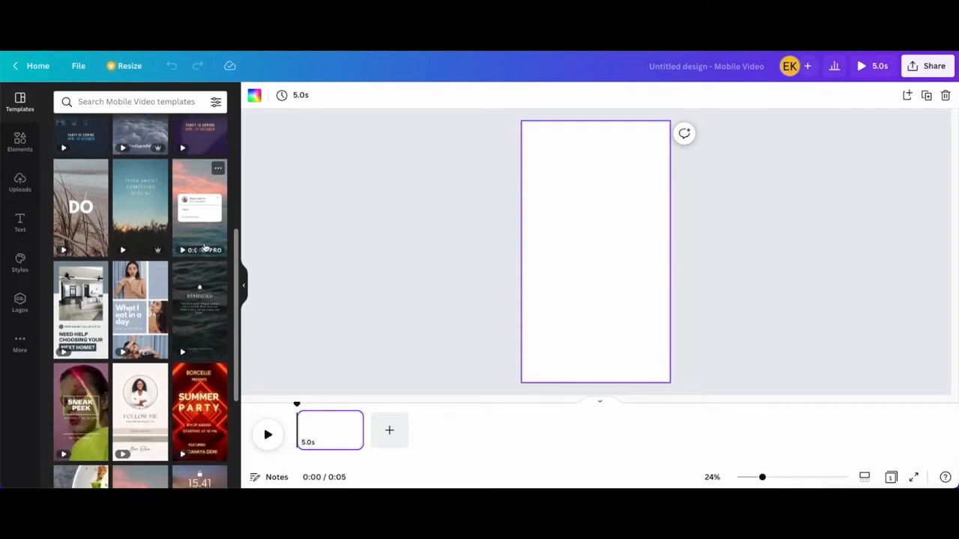
{"action": "scroll", "scroll_direction": "down", "scroll_amount": 3}
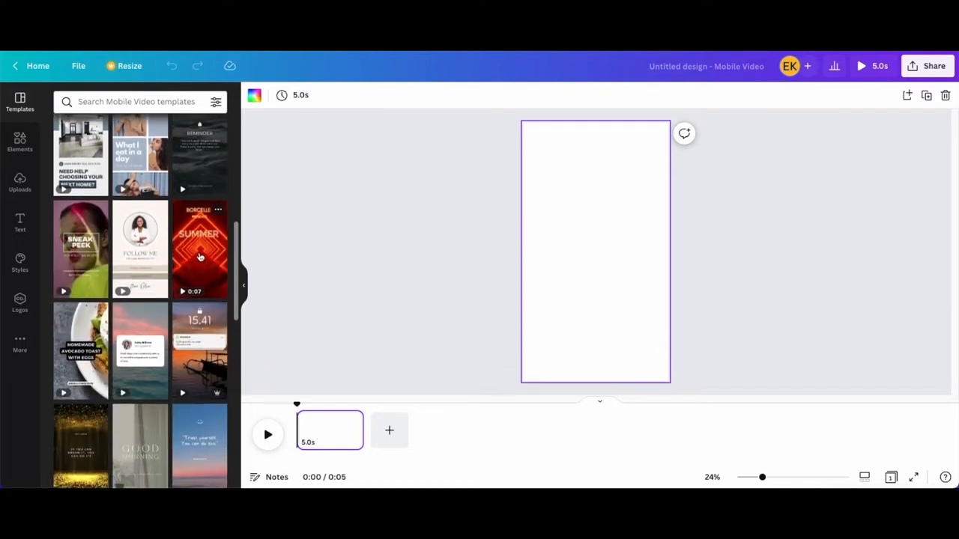
{"action": "scroll", "scroll_direction": "down", "scroll_amount": 3}
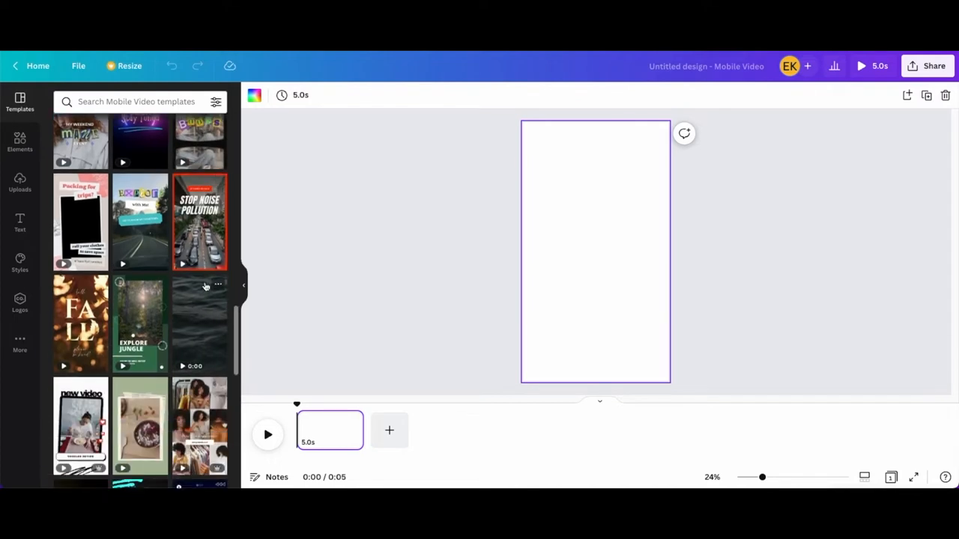
{"action": "scroll", "scroll_direction": "down", "scroll_amount": 3}
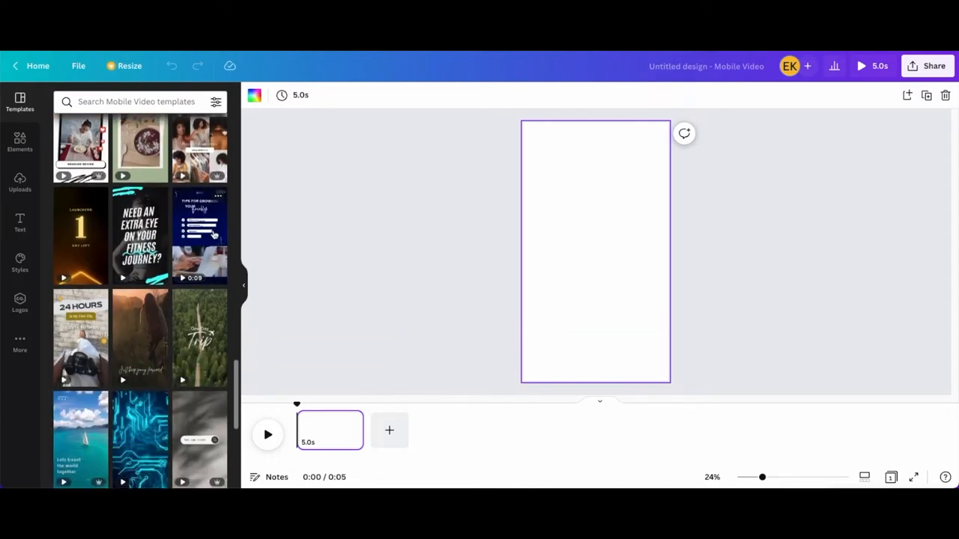
{"action": "scroll", "scroll_direction": "down", "scroll_amount": 3}
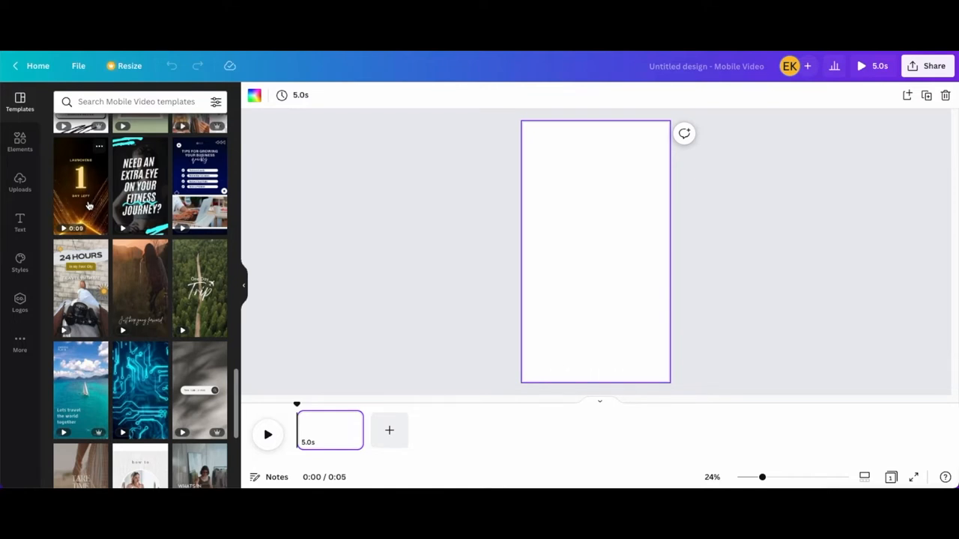
{"action": "left_click", "coordinate": [80, 186]}
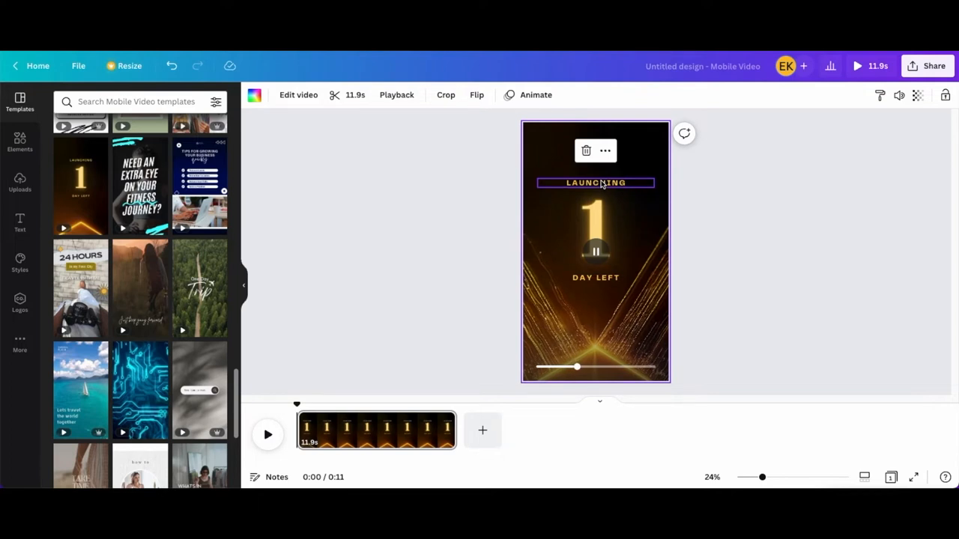
Delete the LAUNCHING and big '1' text and drag DAY LEFT near the top.
{"action": "left_click", "coordinate": [595, 228]}
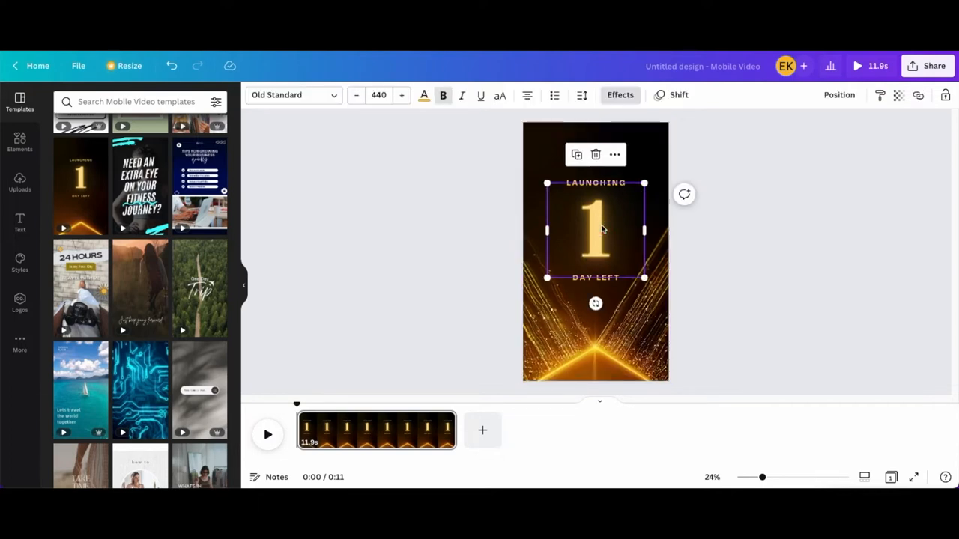
{"action": "left_click", "coordinate": [595, 183]}
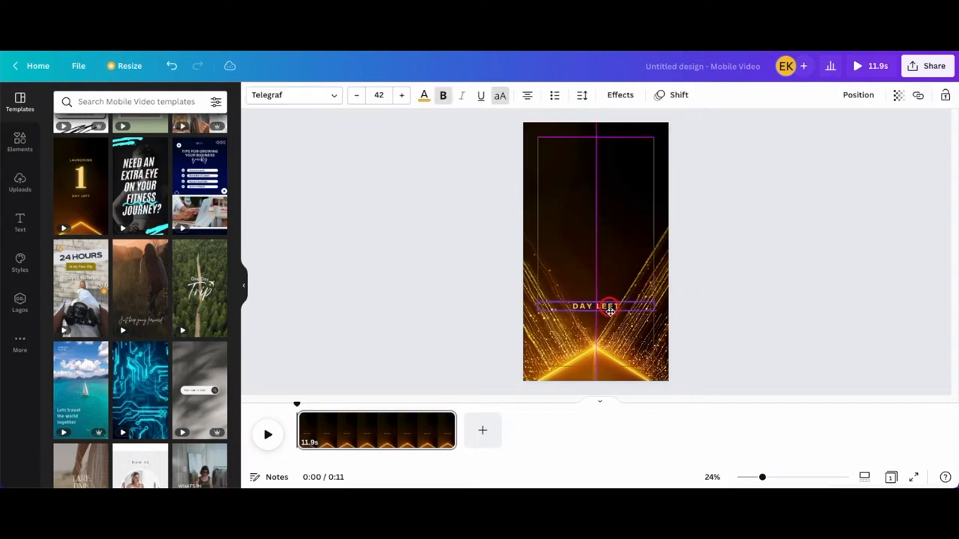
{"action": "left_click_drag", "start_coordinate": [595, 307], "coordinate": [607, 158]}
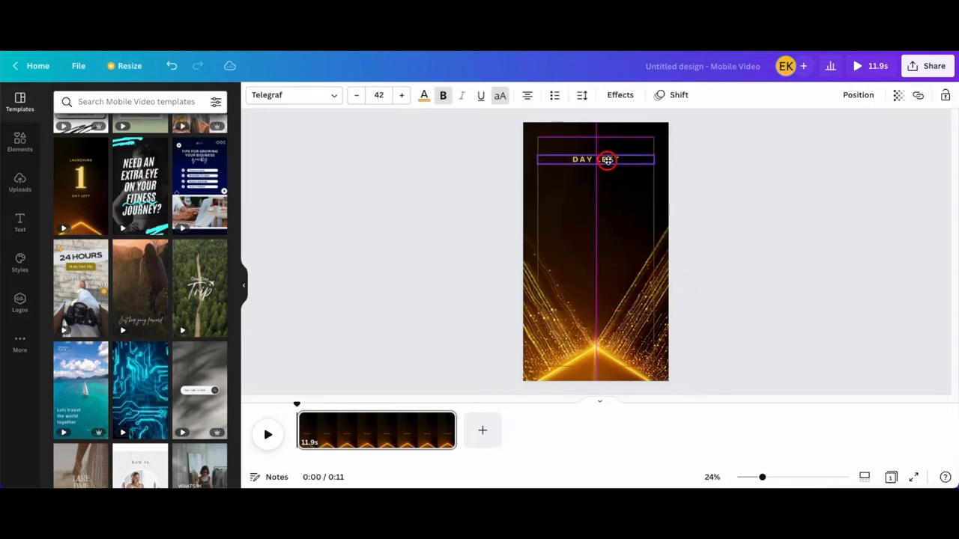
{"action": "left_click", "coordinate": [593, 159]}
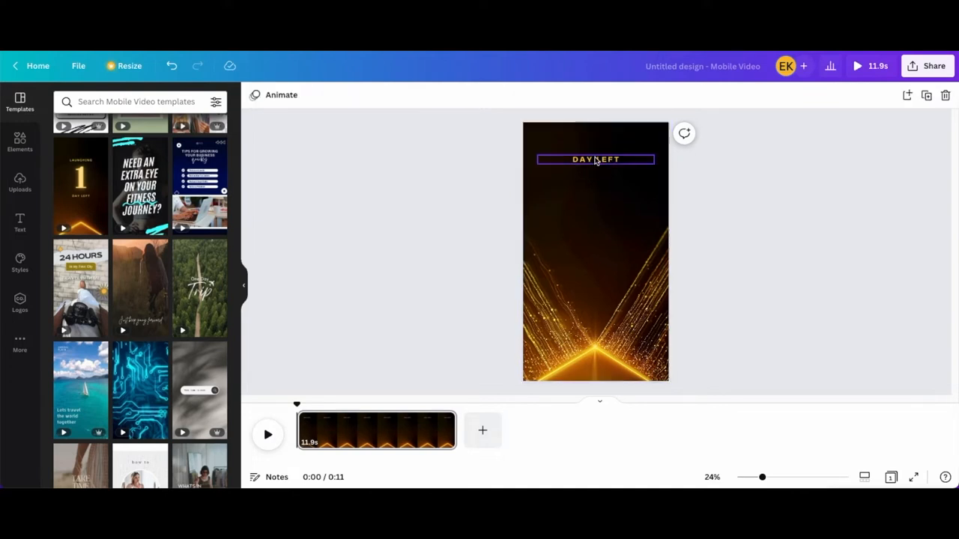
{"action": "left_click", "coordinate": [746, 199]}
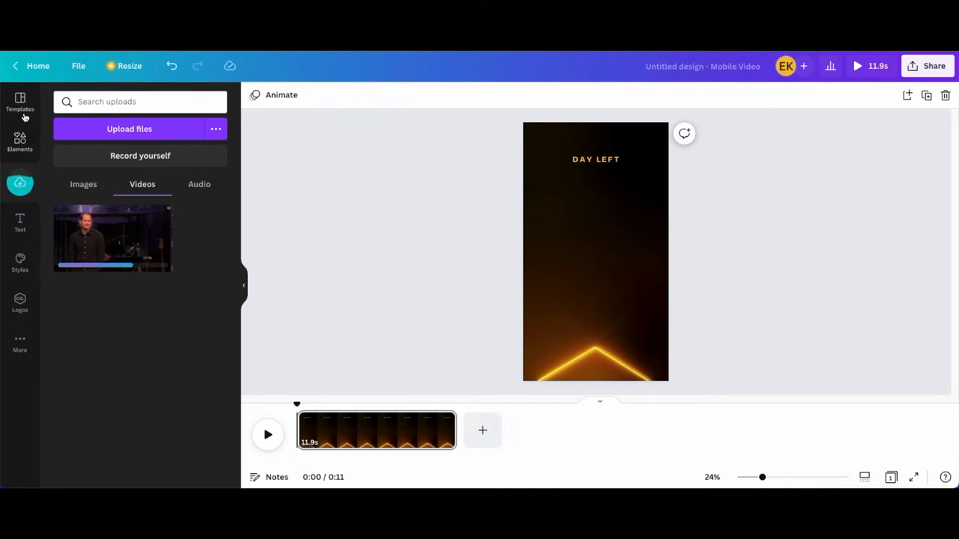
Open Elements and scroll down toward the Frames section.
{"action": "left_click", "coordinate": [20, 143]}
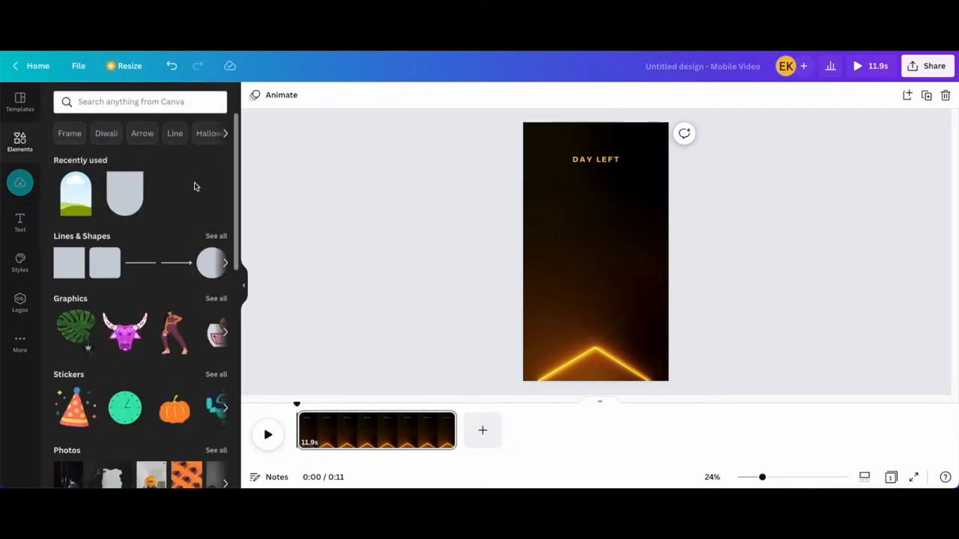
{"action": "scroll", "scroll_direction": "down", "scroll_amount": 3}
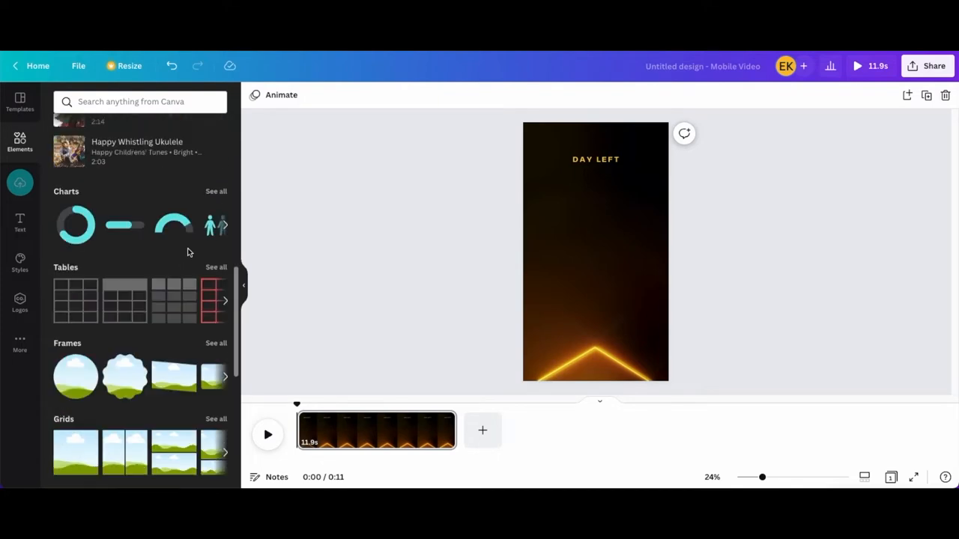
{"action": "scroll", "scroll_direction": "down", "scroll_amount": 3}
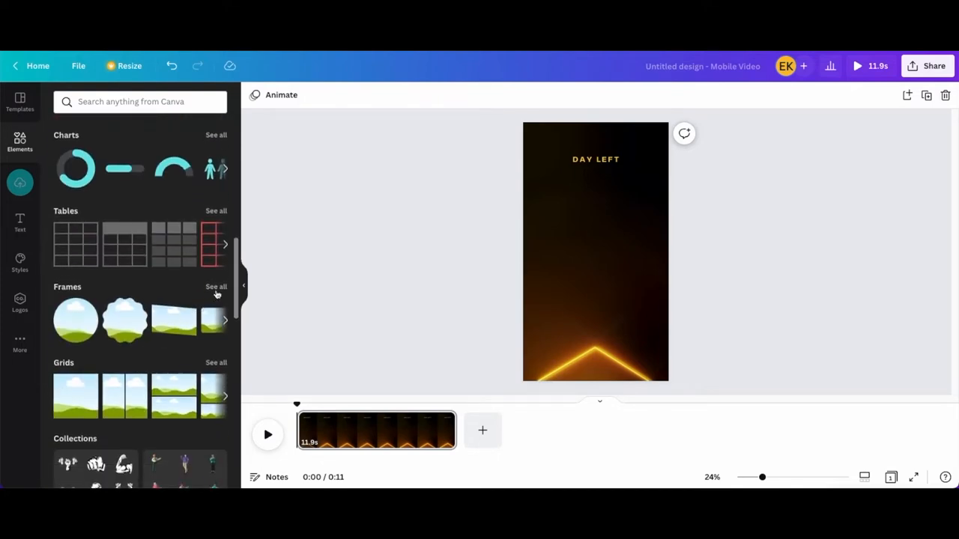
Show all frames, place the arch frame below DAY LEFT, and browse the list.
{"action": "left_click", "coordinate": [215, 286]}
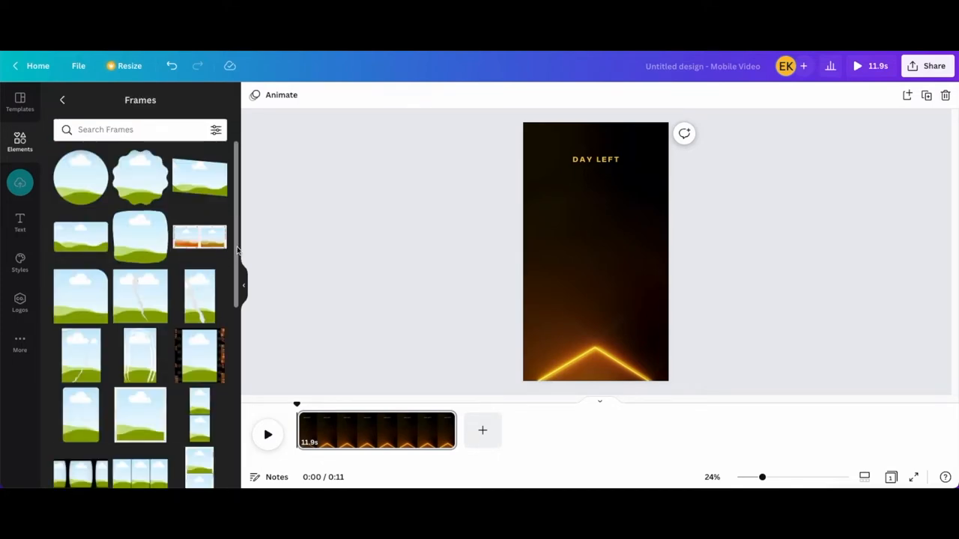
{"action": "left_click", "coordinate": [595, 254]}
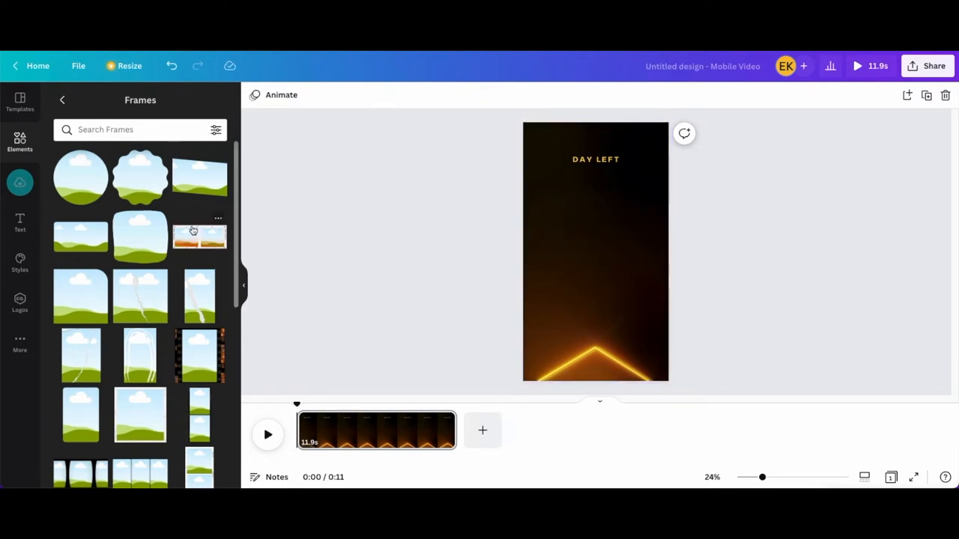
{"action": "scroll", "scroll_direction": "down", "scroll_amount": 3}
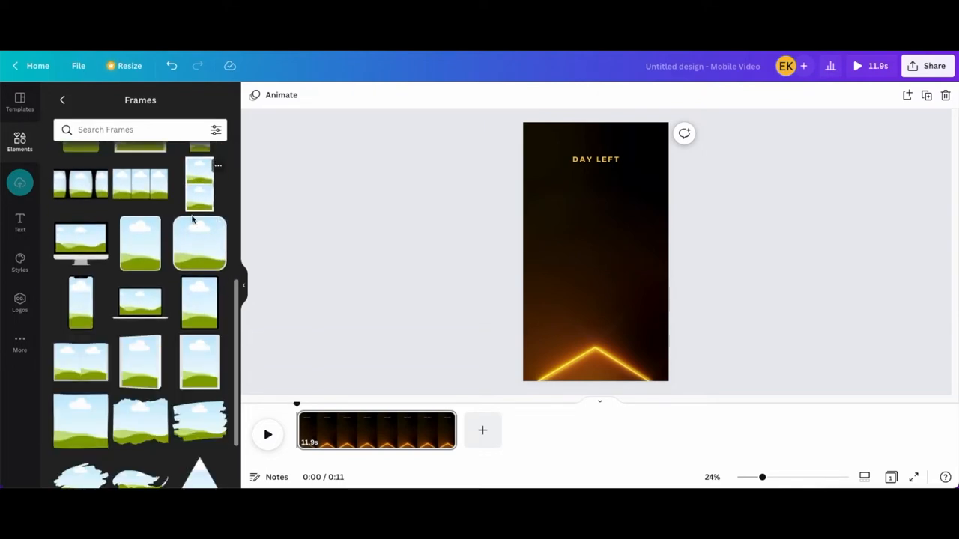
{"action": "scroll", "scroll_direction": "down", "scroll_amount": 3}
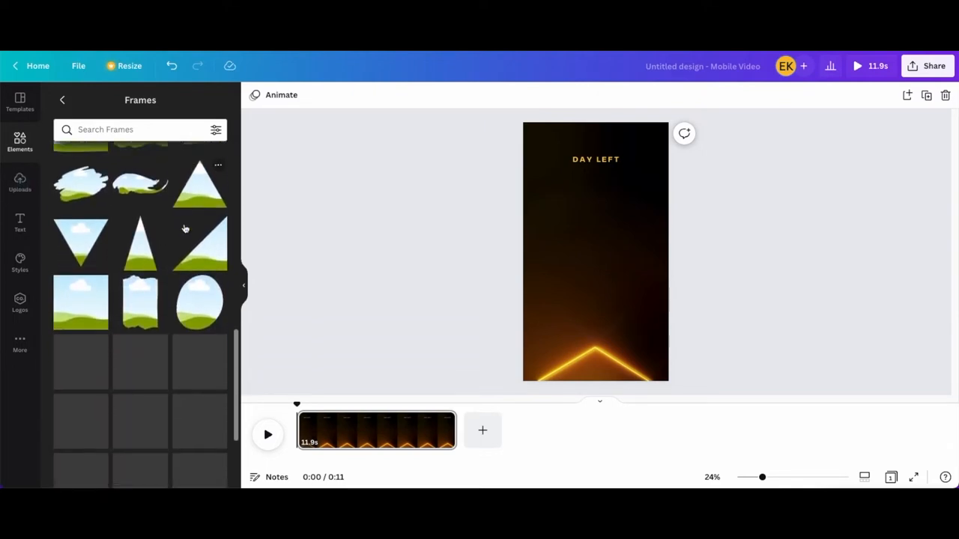
{"action": "scroll", "scroll_direction": "down", "scroll_amount": 3}
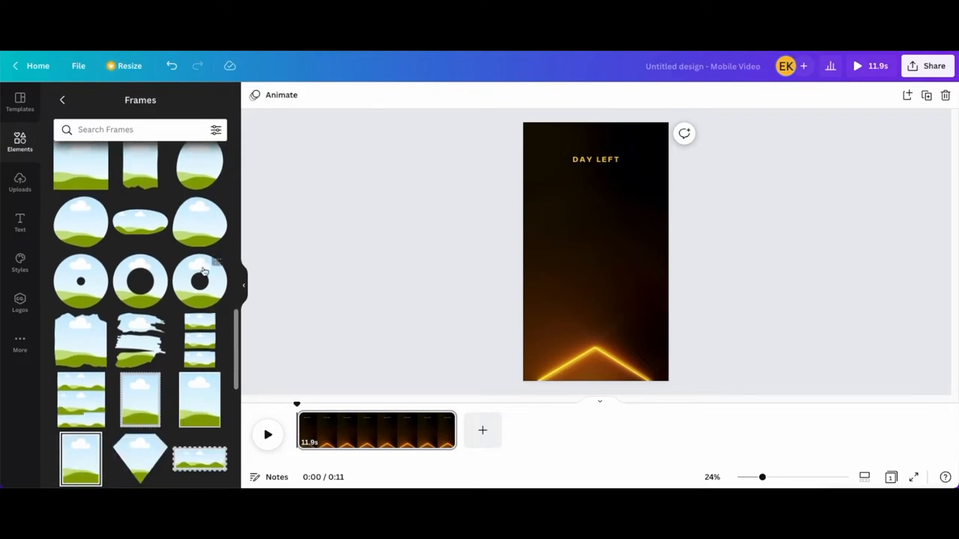
{"action": "scroll", "scroll_direction": "down", "scroll_amount": 3}
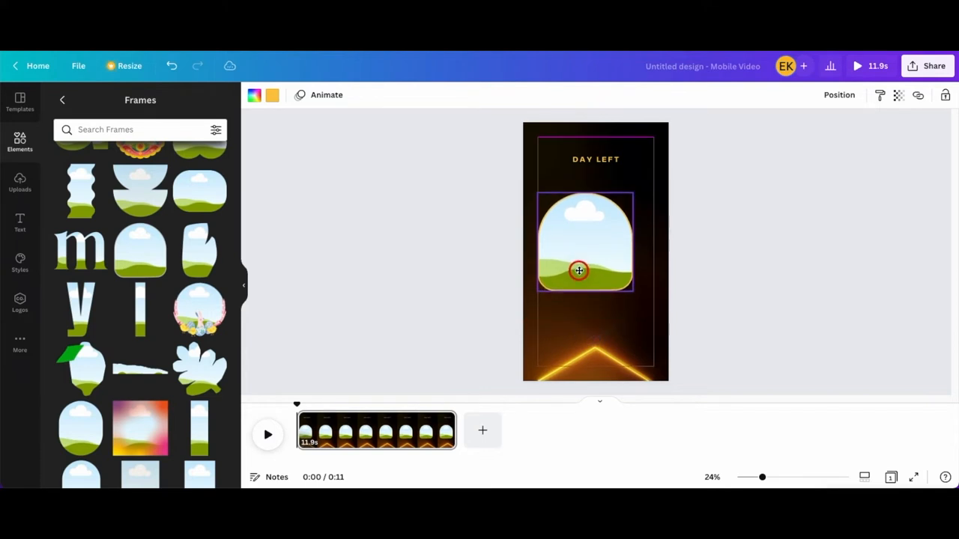
Centre and enlarge the arch frame on the page, then show uploaded videos.
{"action": "left_click_drag", "start_coordinate": [579, 271], "coordinate": [648, 309]}
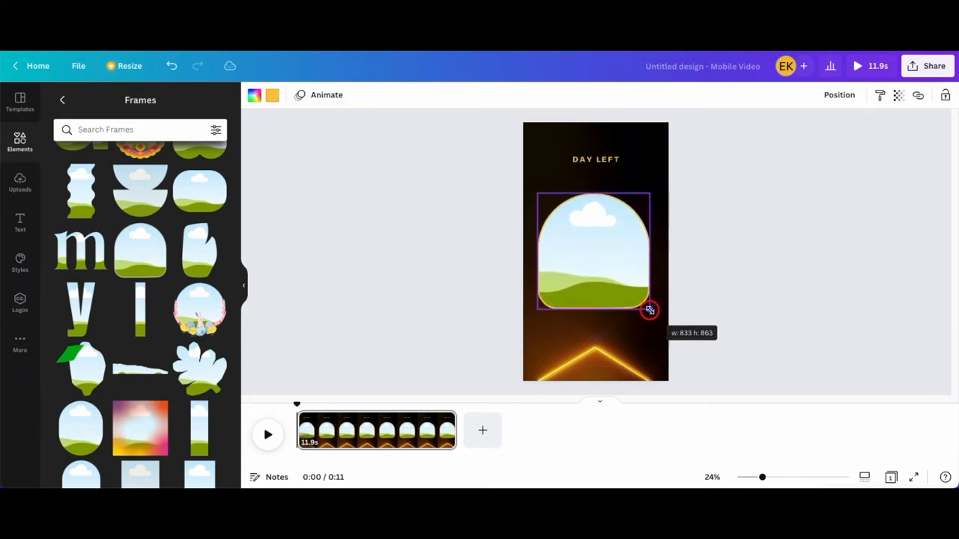
{"action": "left_click_drag", "start_coordinate": [648, 309], "coordinate": [653, 313]}
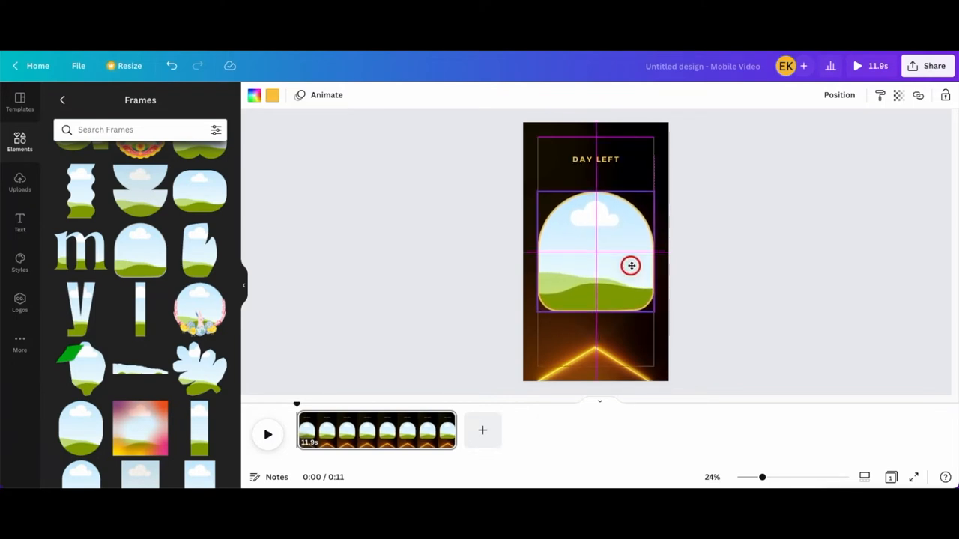
{"action": "left_click", "coordinate": [596, 255]}
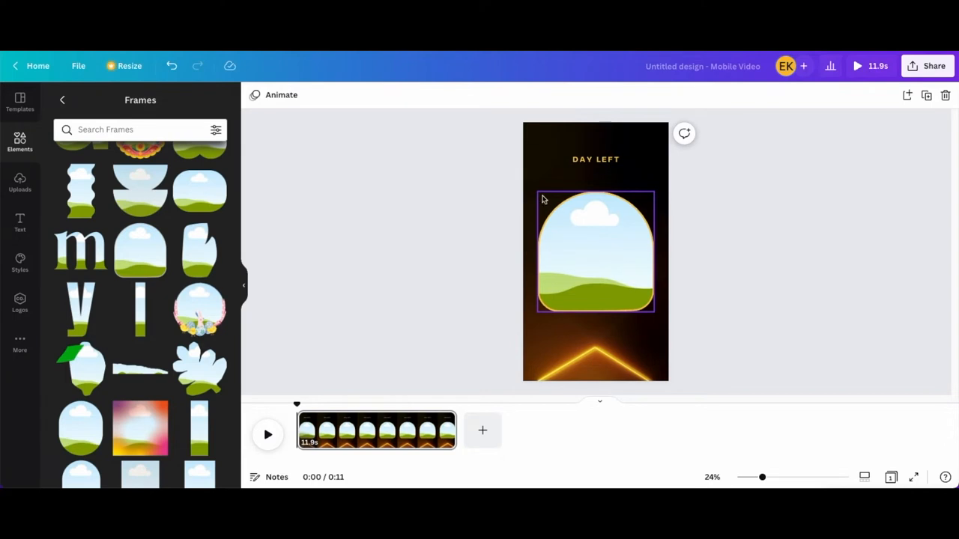
{"action": "left_click", "coordinate": [20, 182]}
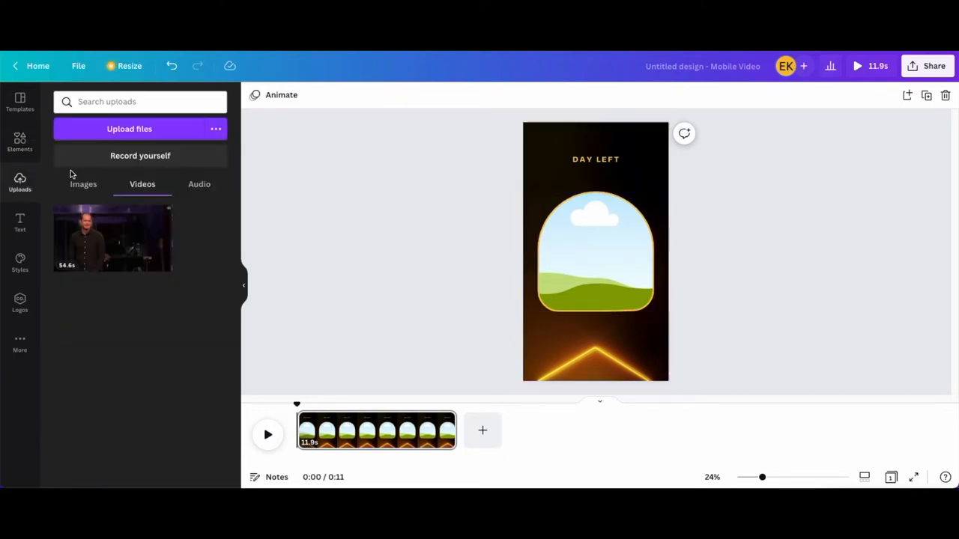
Drag the uploaded speaker video into the arch frame.
{"action": "left_click", "coordinate": [113, 238]}
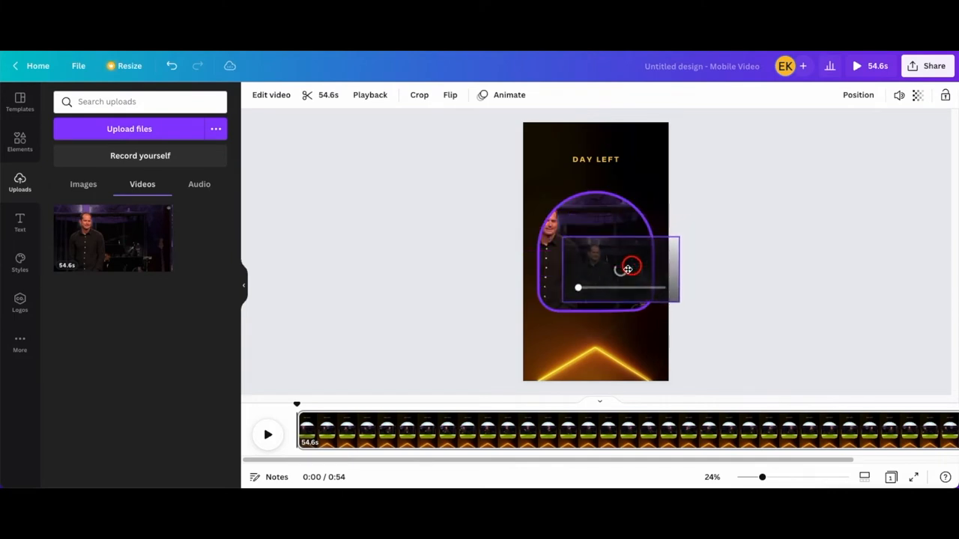
{"action": "left_click_drag", "start_coordinate": [627, 269], "coordinate": [592, 212]}
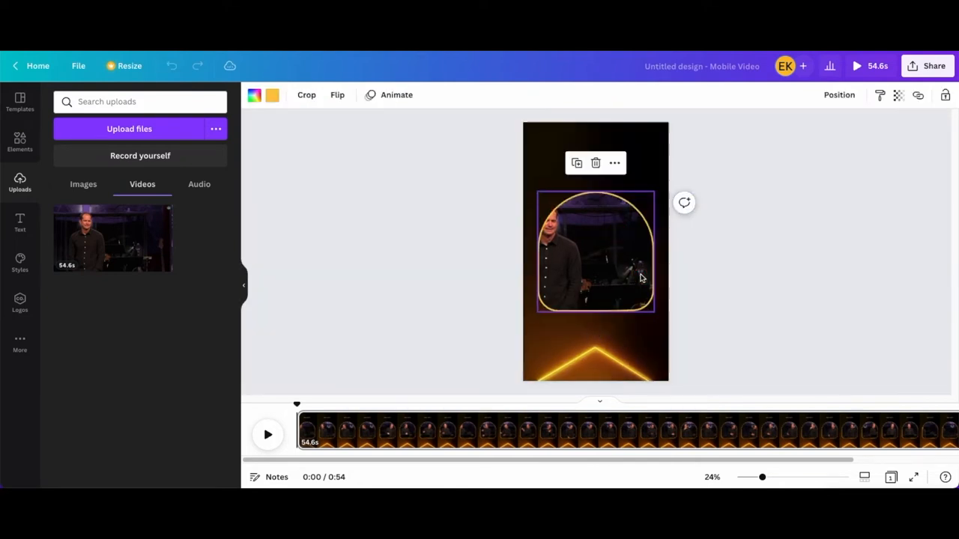
Enlarge the speaker video within the arch frame and scrub the timeline to check framing.
{"action": "left_click", "coordinate": [608, 236]}
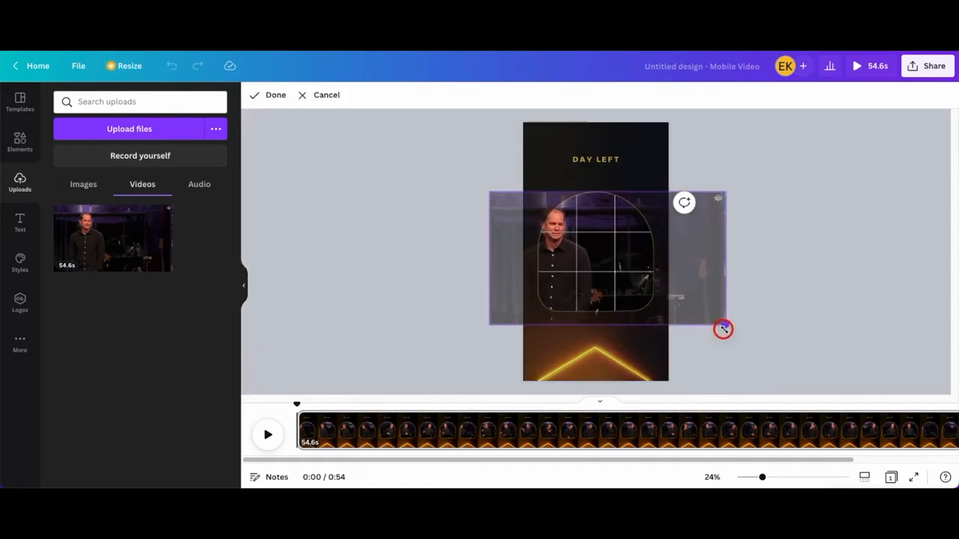
{"action": "left_click_drag", "start_coordinate": [723, 330], "coordinate": [718, 322]}
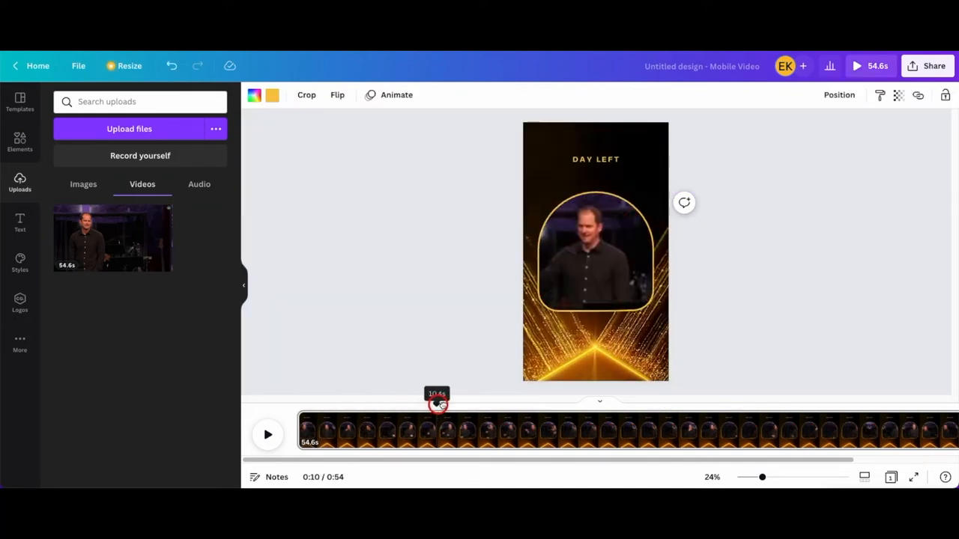
{"action": "left_click_drag", "start_coordinate": [437, 406], "coordinate": [552, 407]}
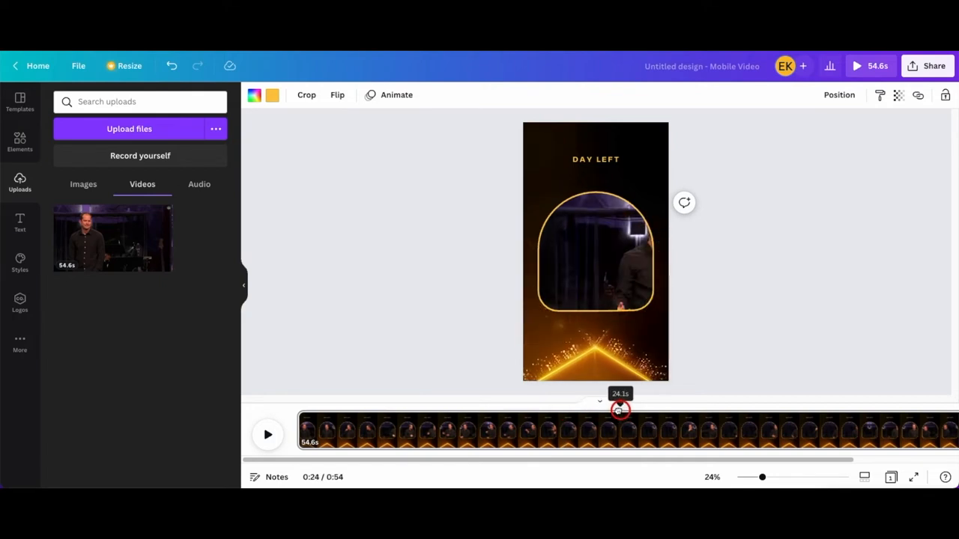
{"action": "left_click_drag", "start_coordinate": [620, 408], "coordinate": [474, 408]}
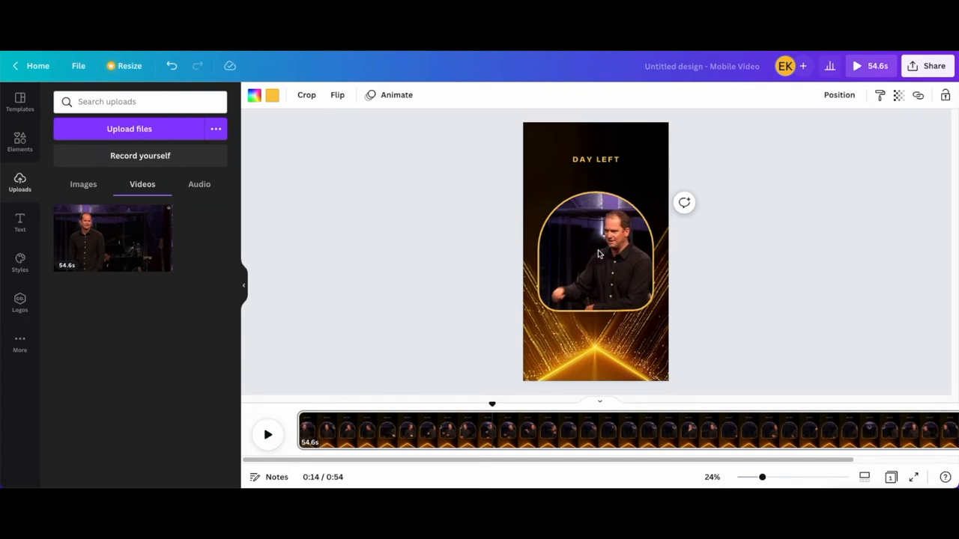
{"action": "left_click", "coordinate": [595, 254]}
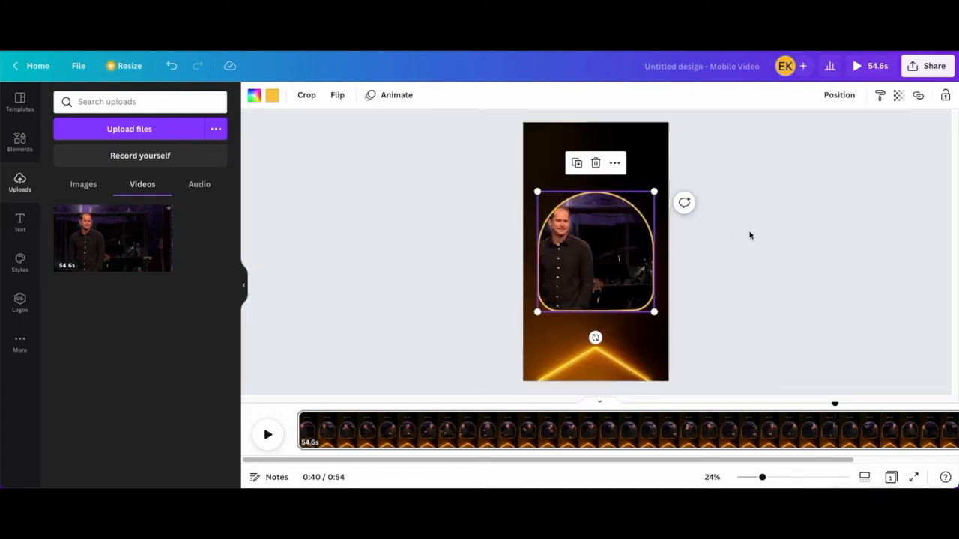
{"action": "mouse_move", "coordinate": [599, 246]}
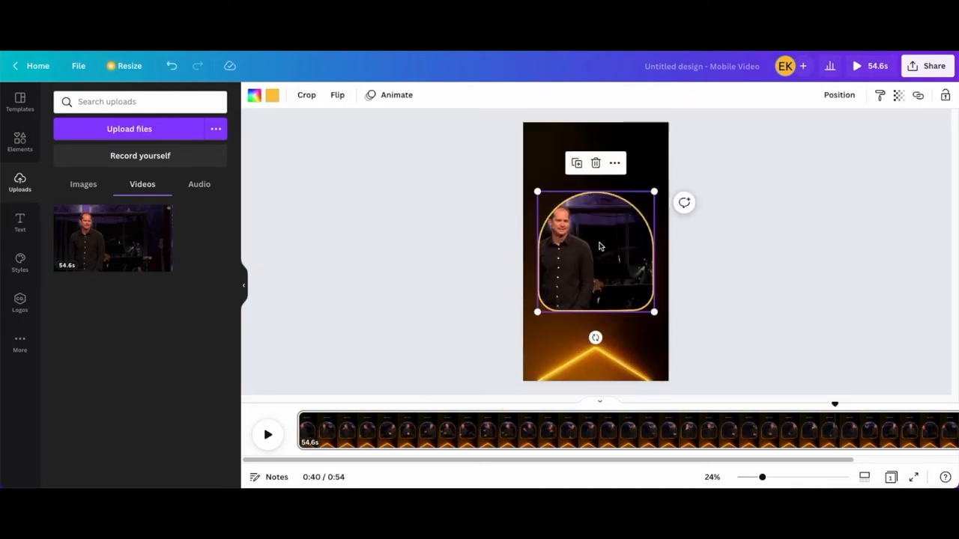
Set the arch frame's border colour to black from Document Colors.
{"action": "left_click", "coordinate": [272, 95]}
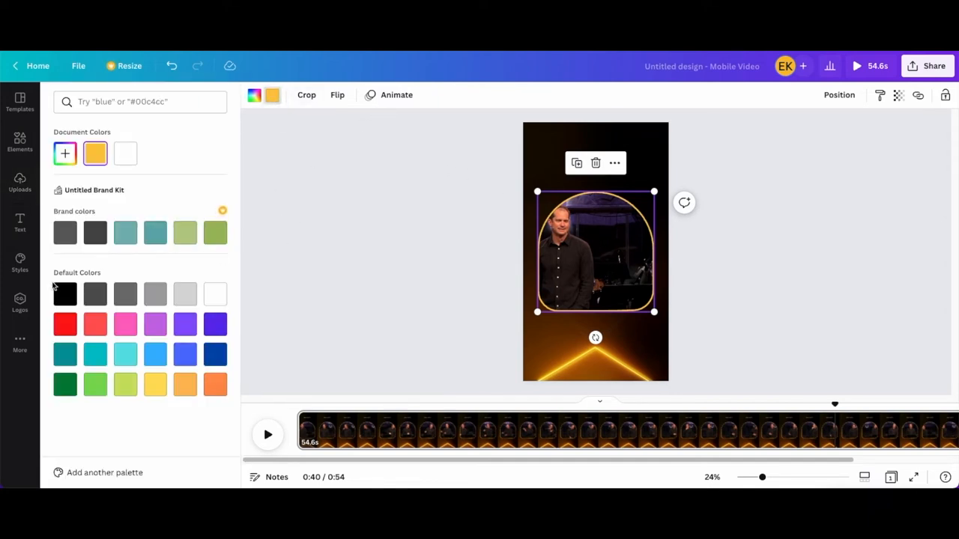
{"action": "left_click", "coordinate": [65, 294]}
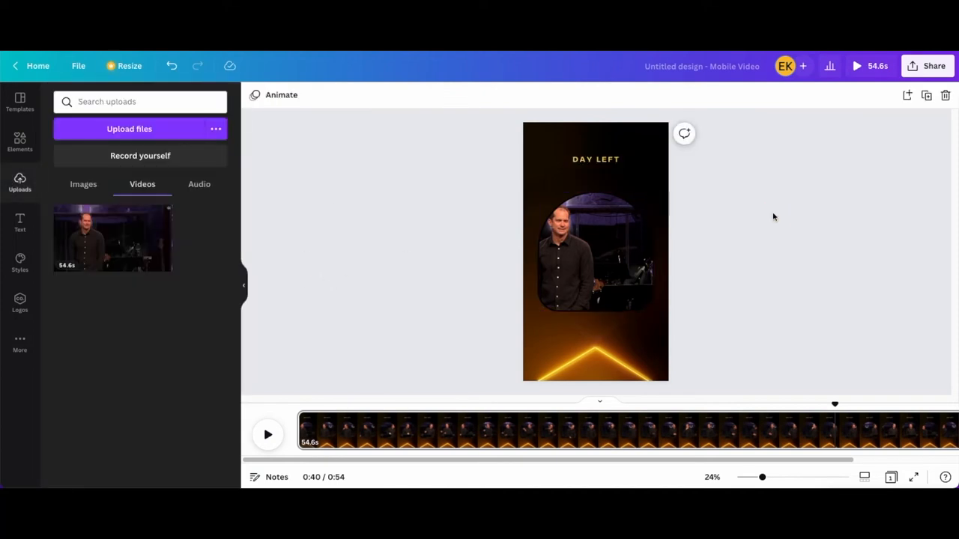
{"action": "left_click", "coordinate": [595, 251]}
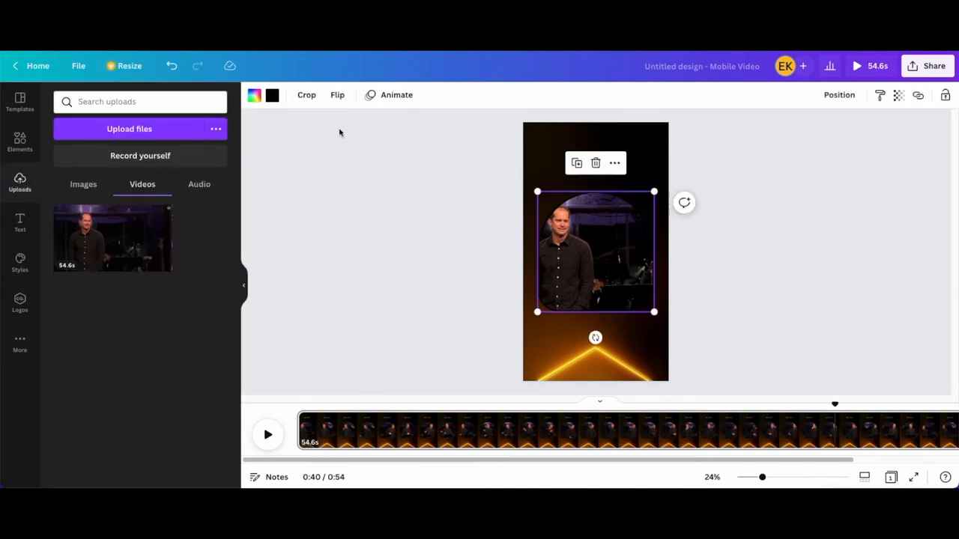
{"action": "left_click", "coordinate": [254, 95]}
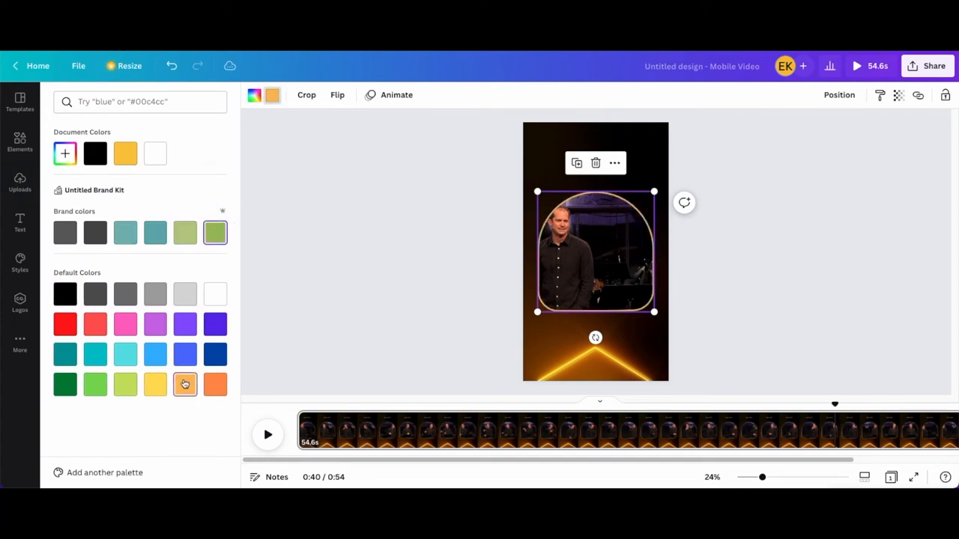
{"action": "left_click", "coordinate": [95, 154]}
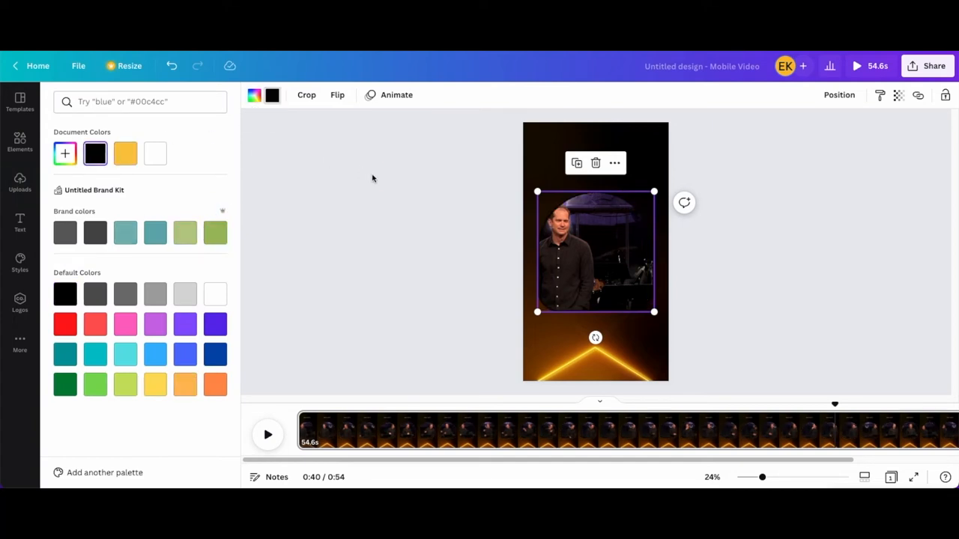
{"action": "left_click", "coordinate": [20, 184]}
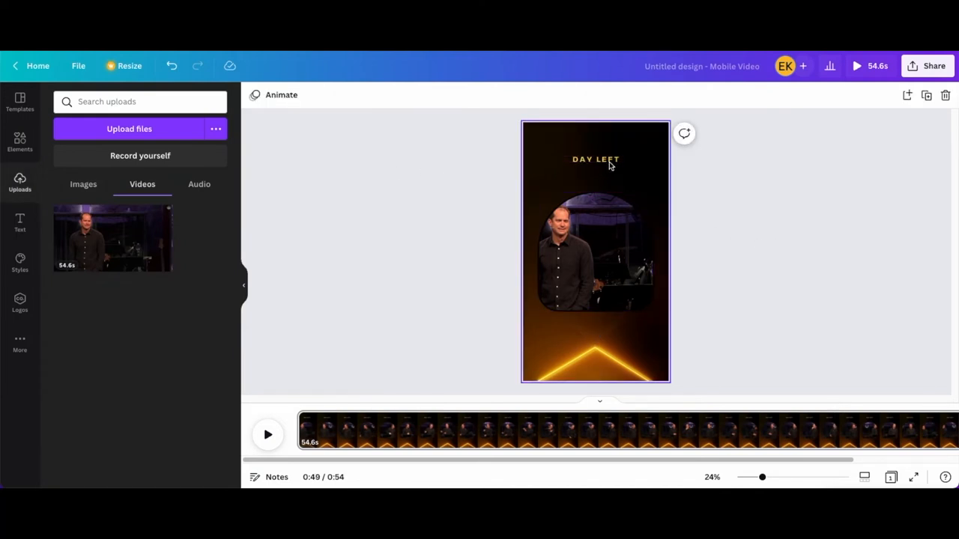
Retitle DAY LEFT to 'SNAKE PRANK' and move it down above the frame.
{"action": "left_click", "coordinate": [596, 159]}
{"action": "type", "text": "SNAKE PRANK"}
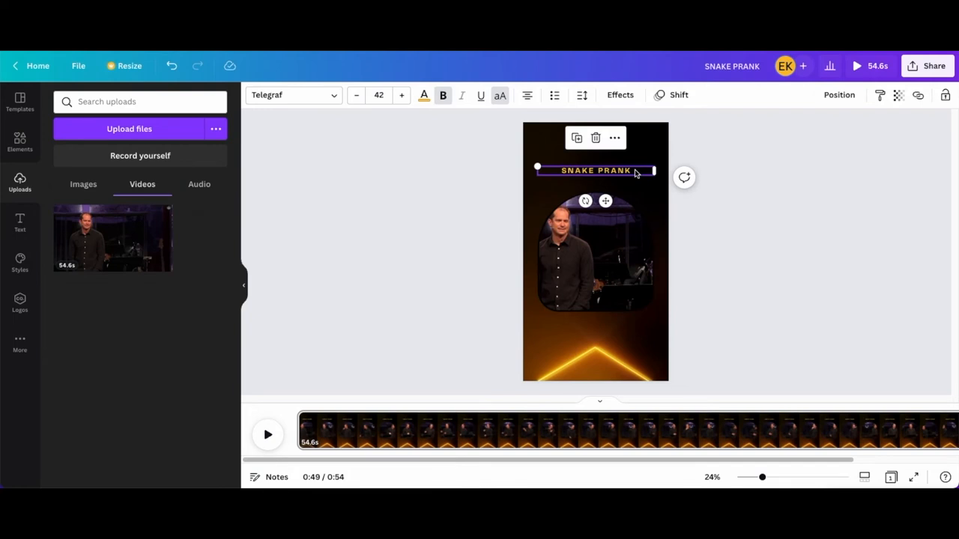
{"action": "left_click_drag", "start_coordinate": [595, 170], "coordinate": [596, 332]}
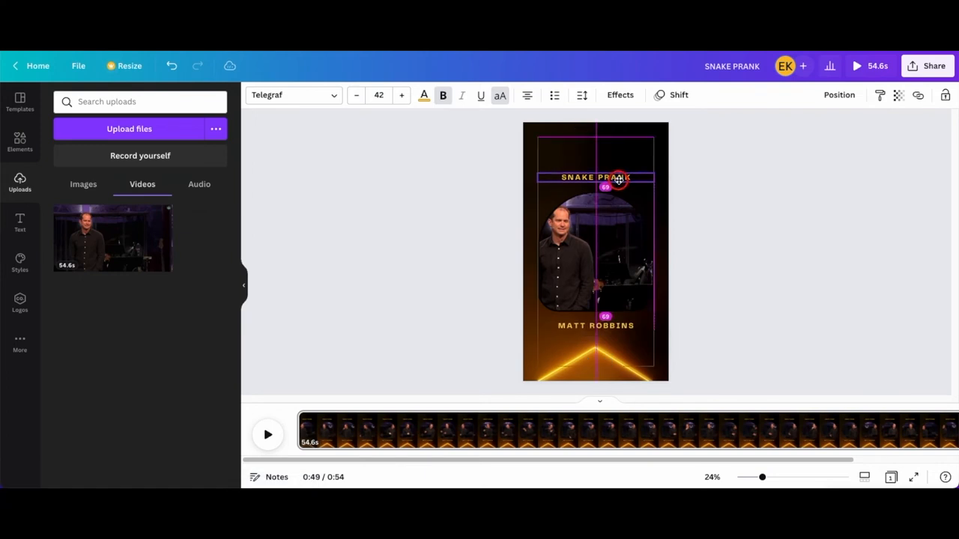
{"action": "left_click", "coordinate": [595, 325]}
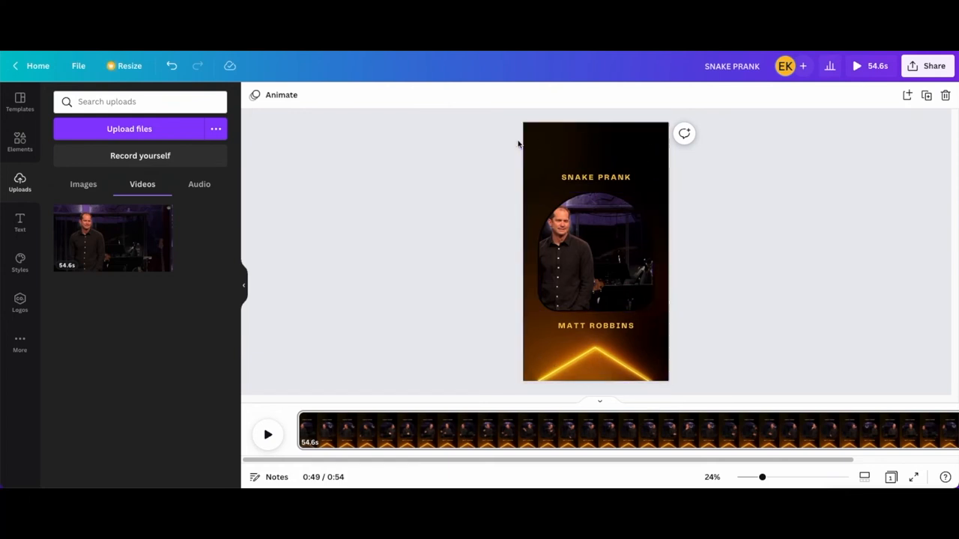
Switch the 'SNAKE PRANK' title and 'MATT ROBBINS' caption to a taller condensed font.
{"action": "left_click", "coordinate": [596, 251]}
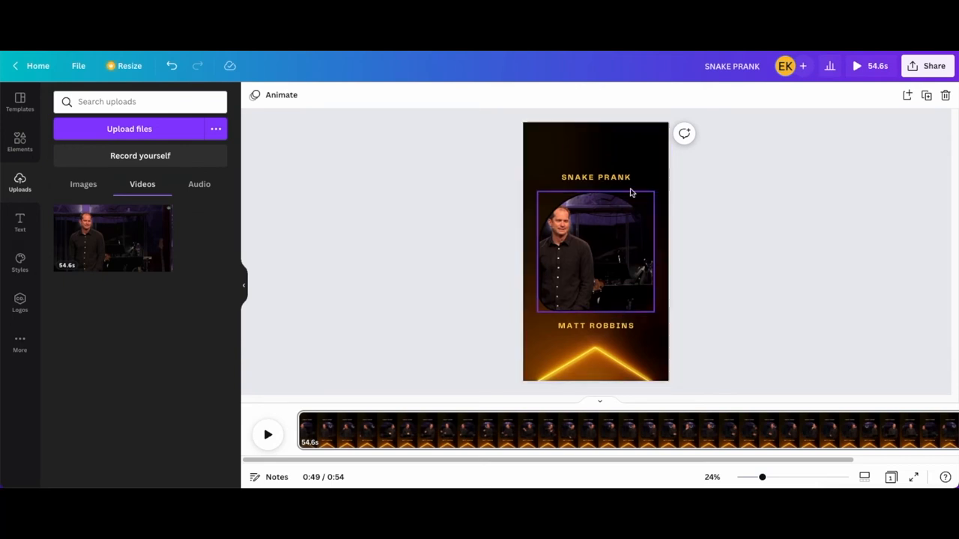
{"action": "left_click", "coordinate": [595, 177]}
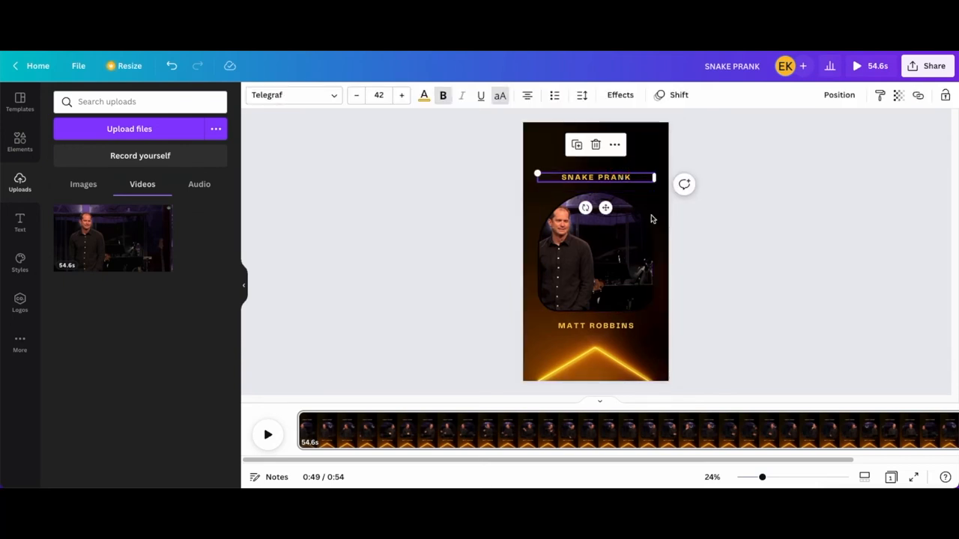
{"action": "left_click", "coordinate": [292, 94]}
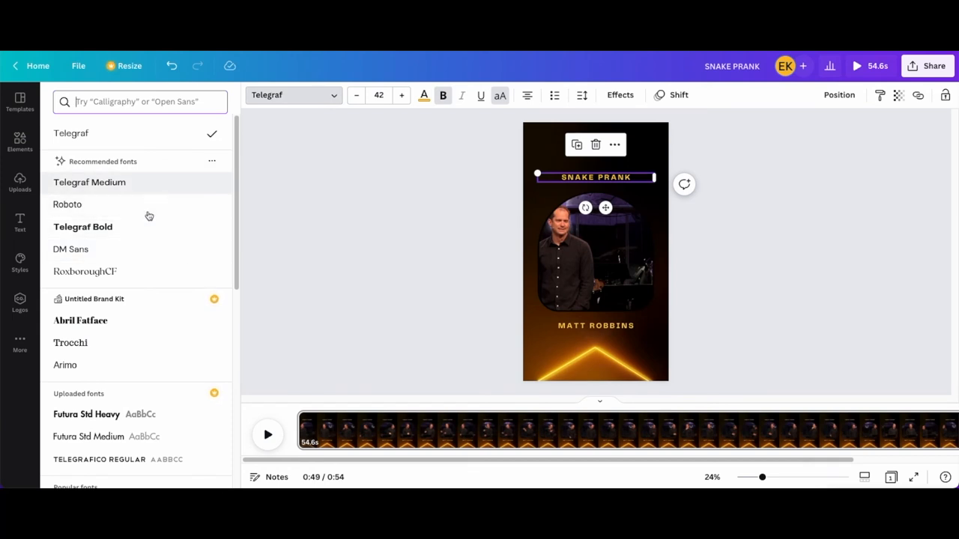
{"action": "left_click", "coordinate": [20, 182]}
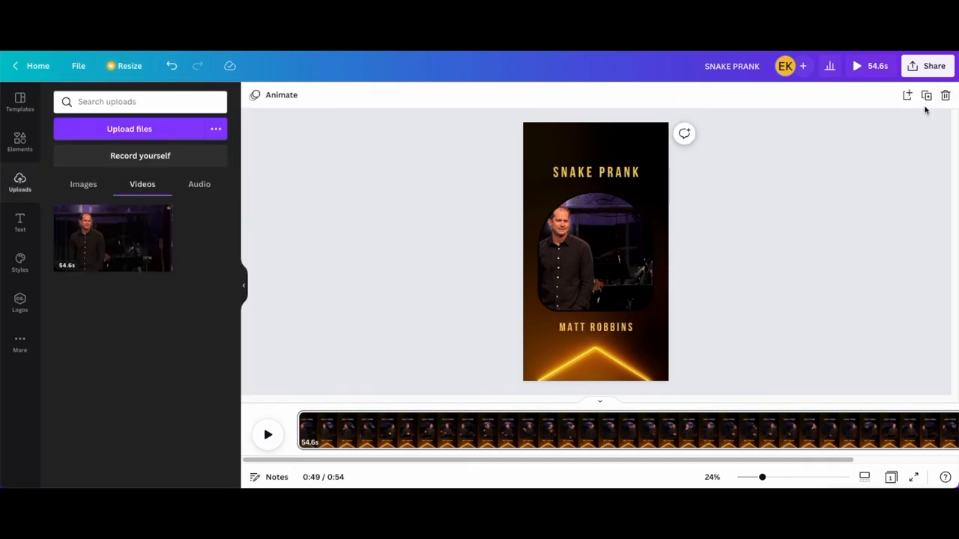
{"action": "mouse_move", "coordinate": [822, 218]}
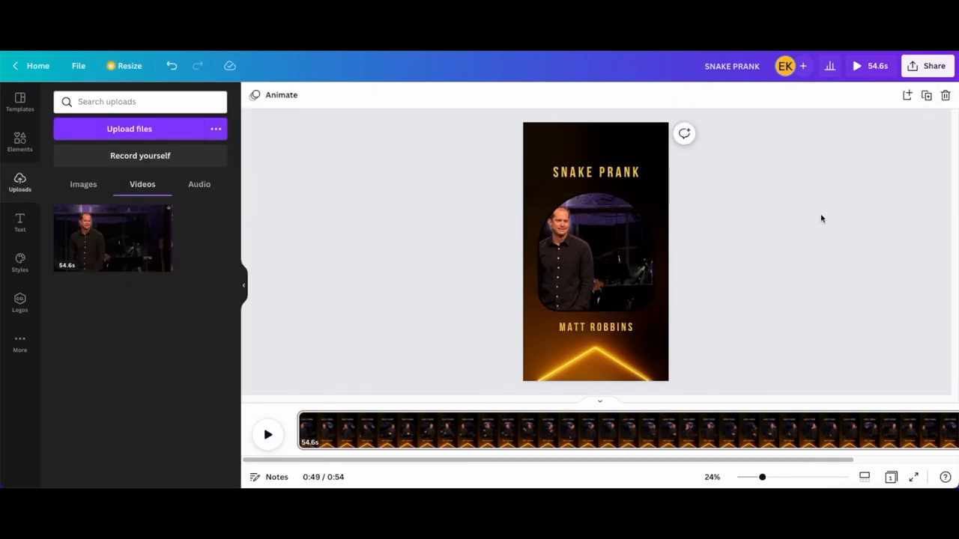